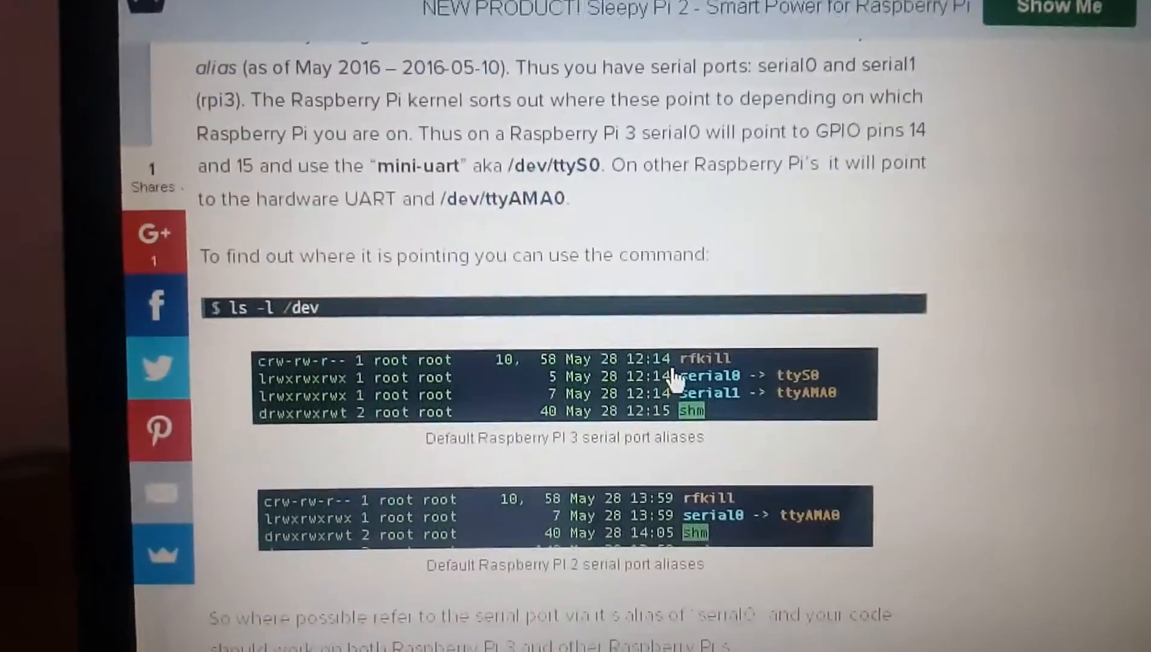
Scroll through the serial port tutorial's post-March-2016 setup instructions
scroll(down, 3)
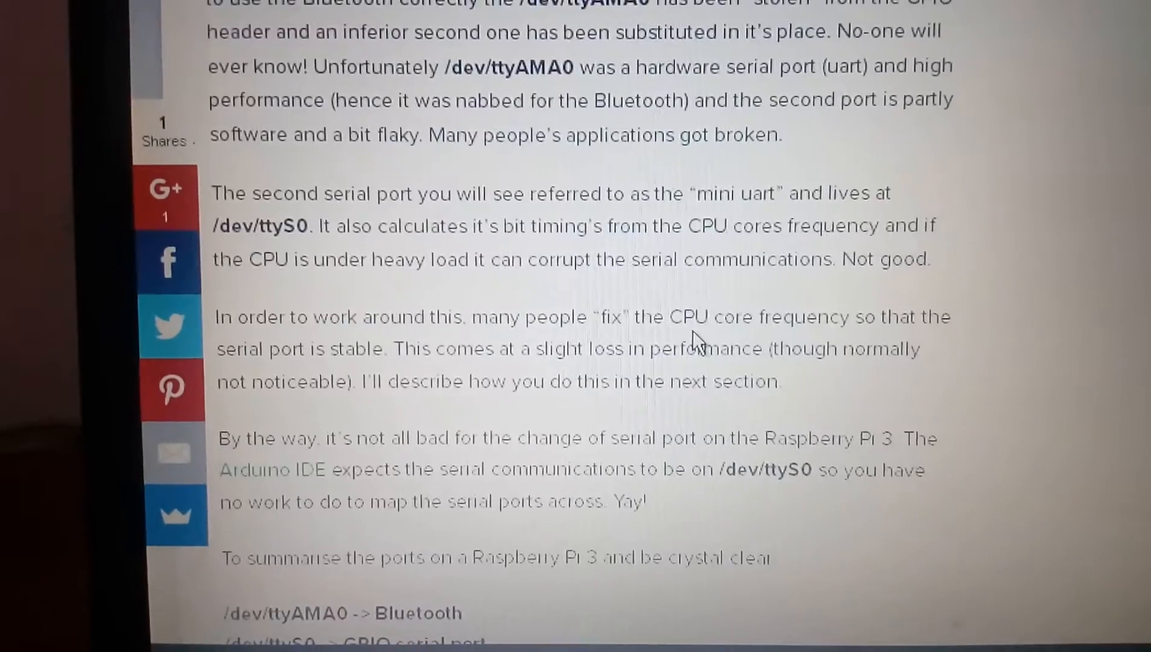
scroll(up, 3)
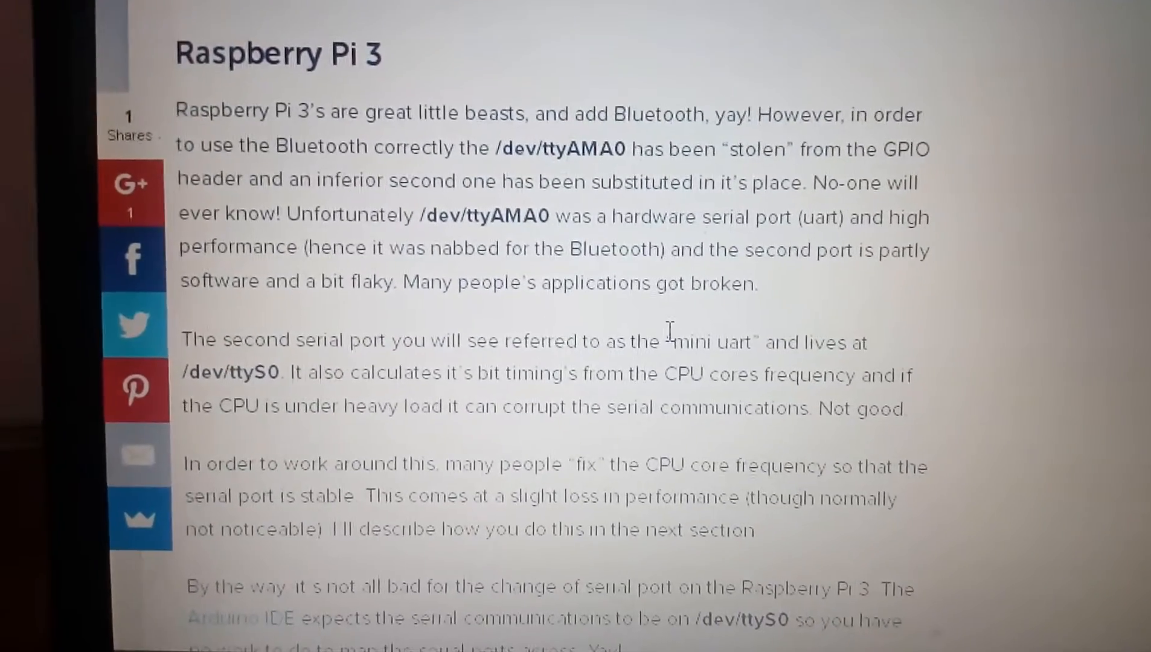
scroll(down, 3)
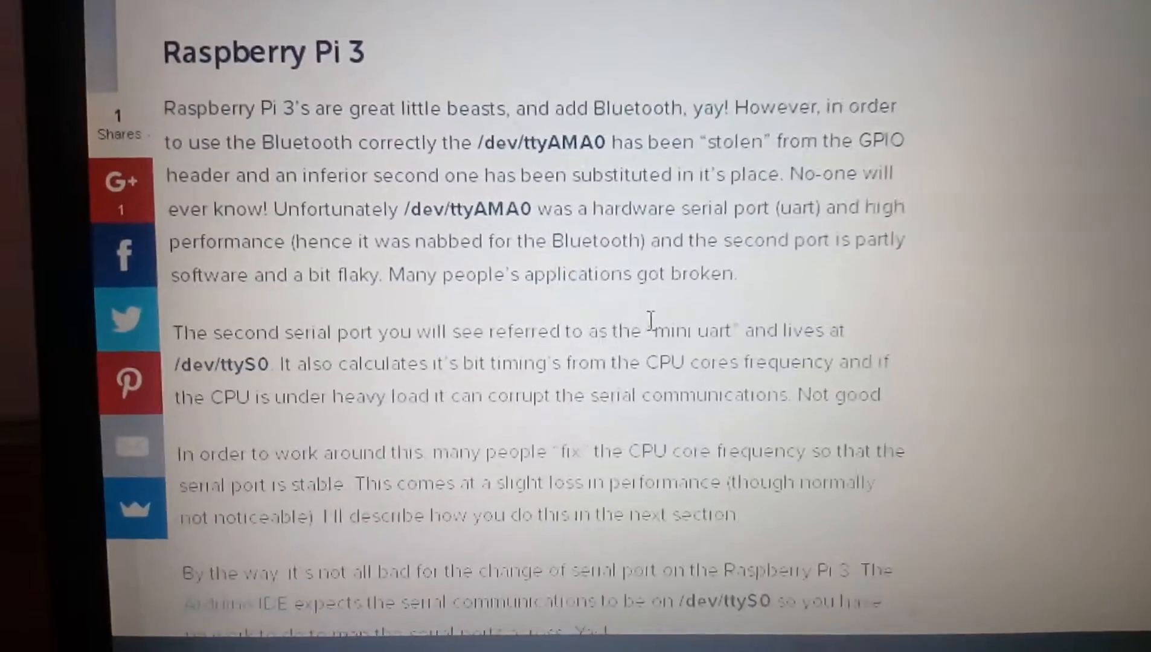
scroll(down, 3)
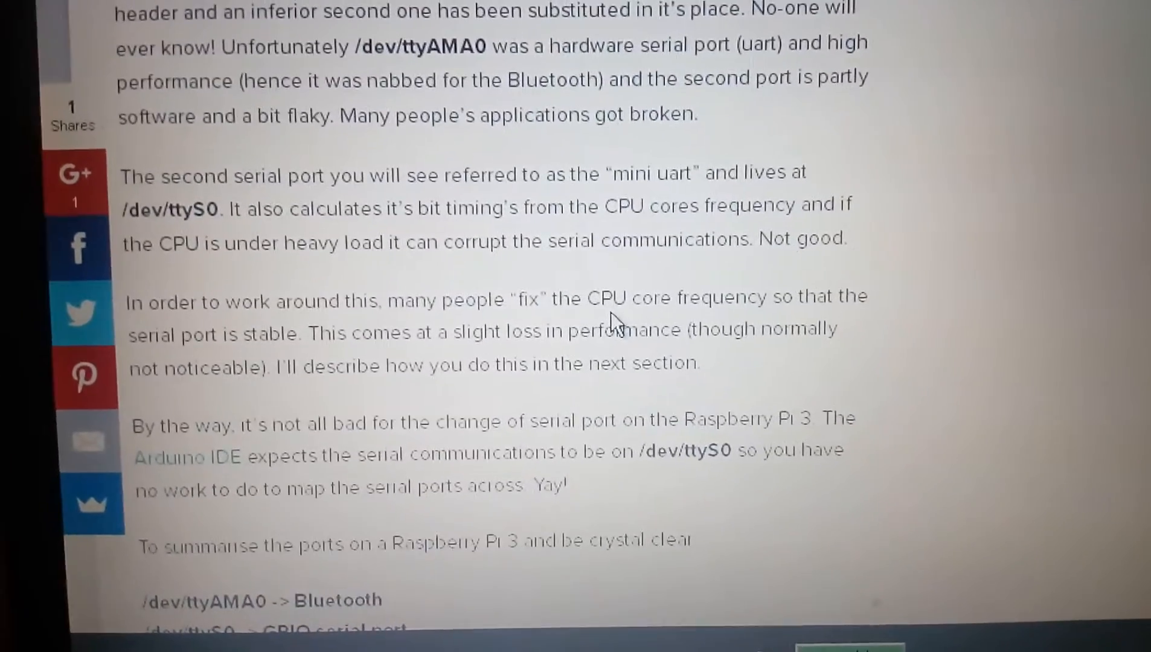
scroll(down, 3)
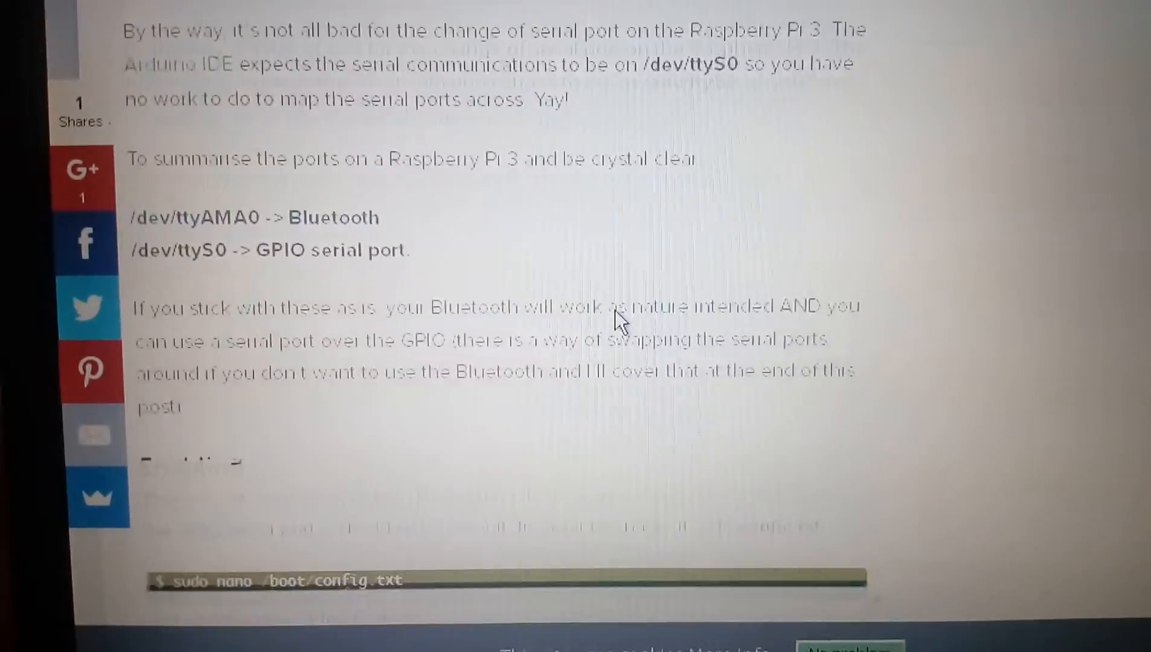
scroll(down, 3)
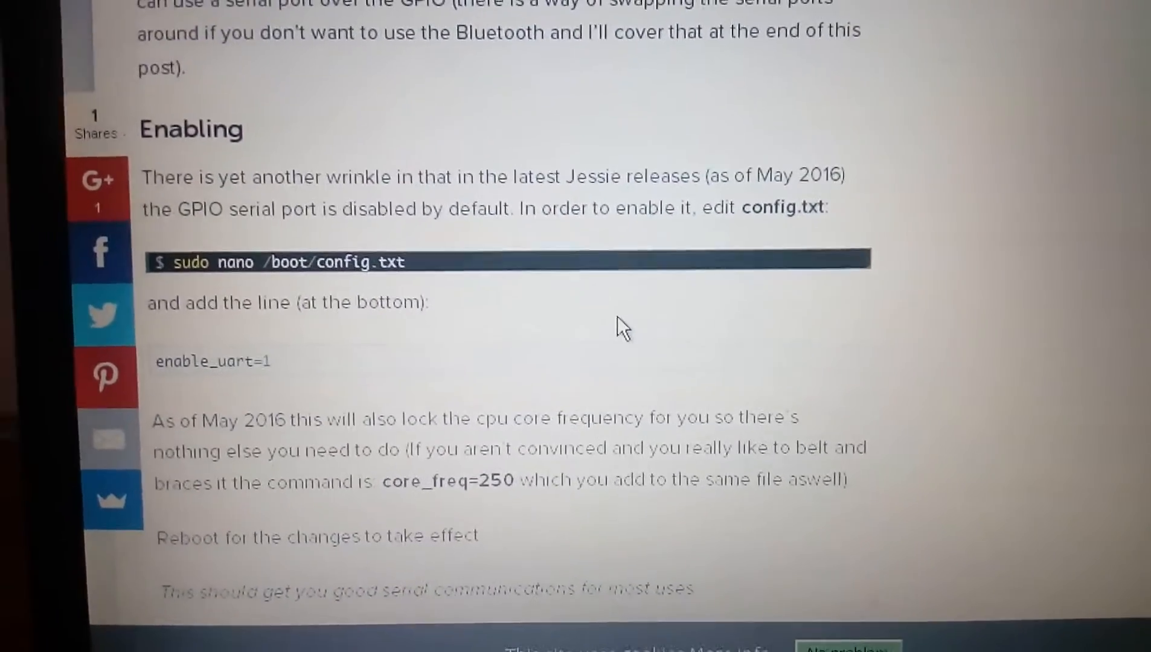
scroll(down, 3)
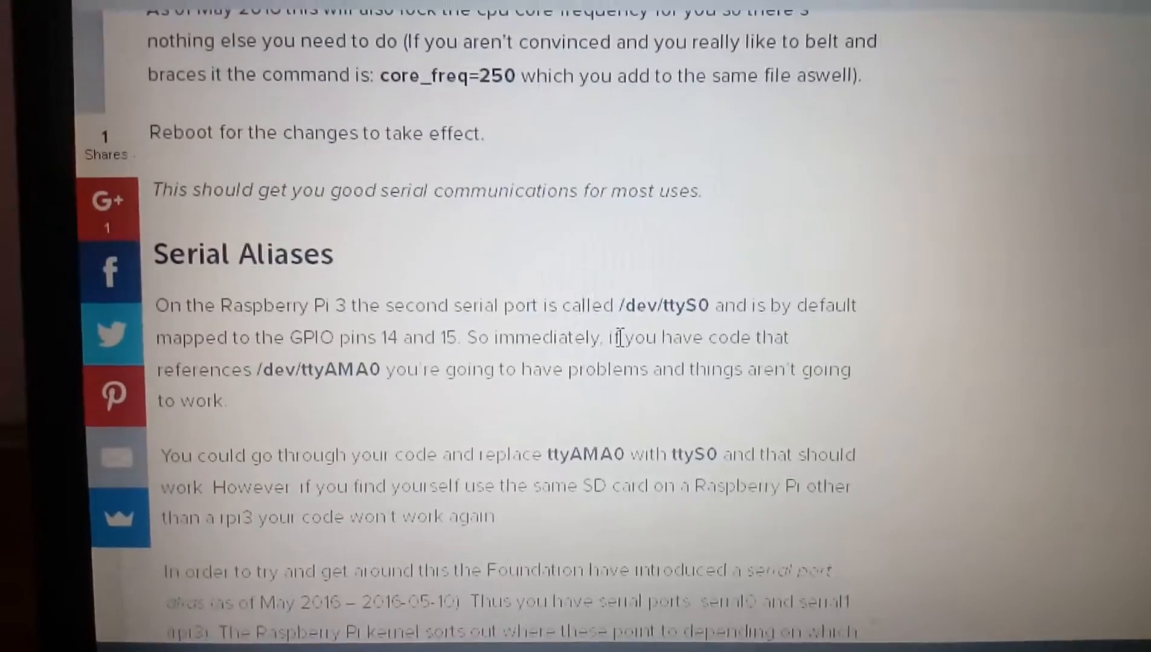
scroll(down, 3)
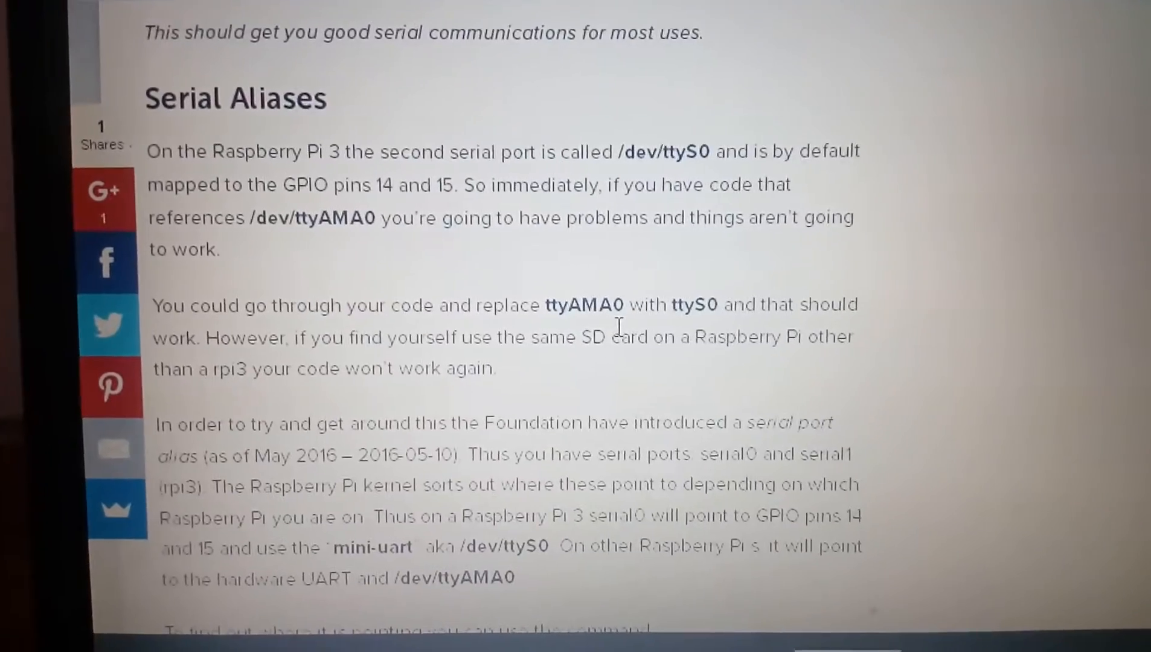
scroll(down, 3)
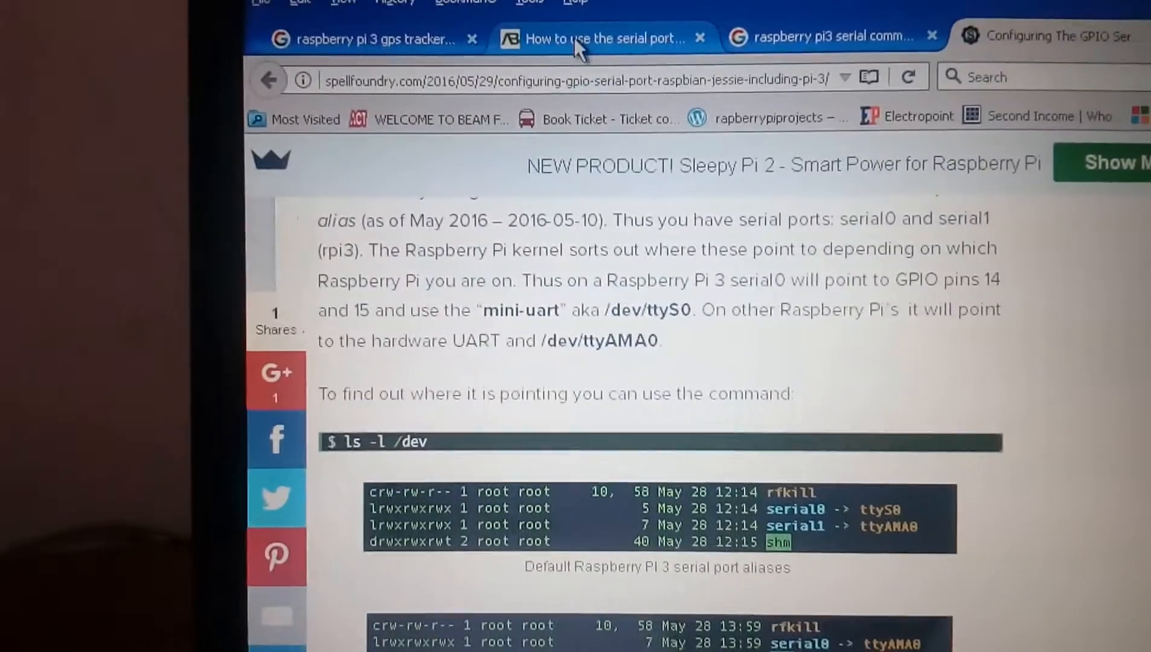
Scroll past Step 2's pi3-miniuart-bt overlay to the default serial alias listings
scroll(down, 3)
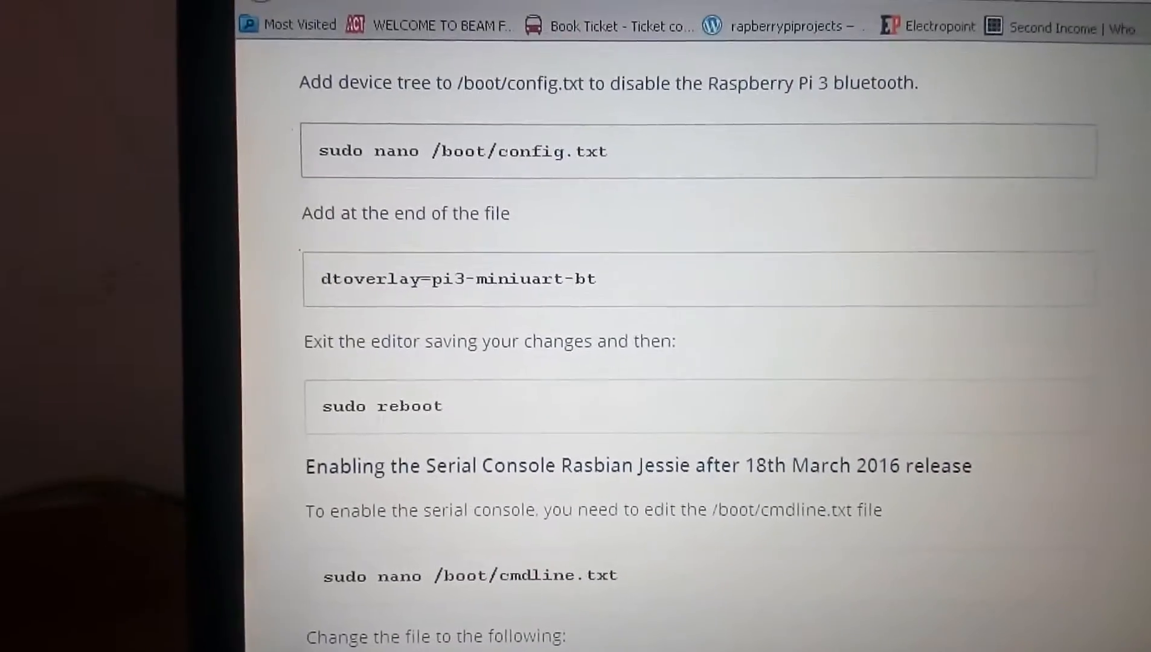
scroll(up, 3)
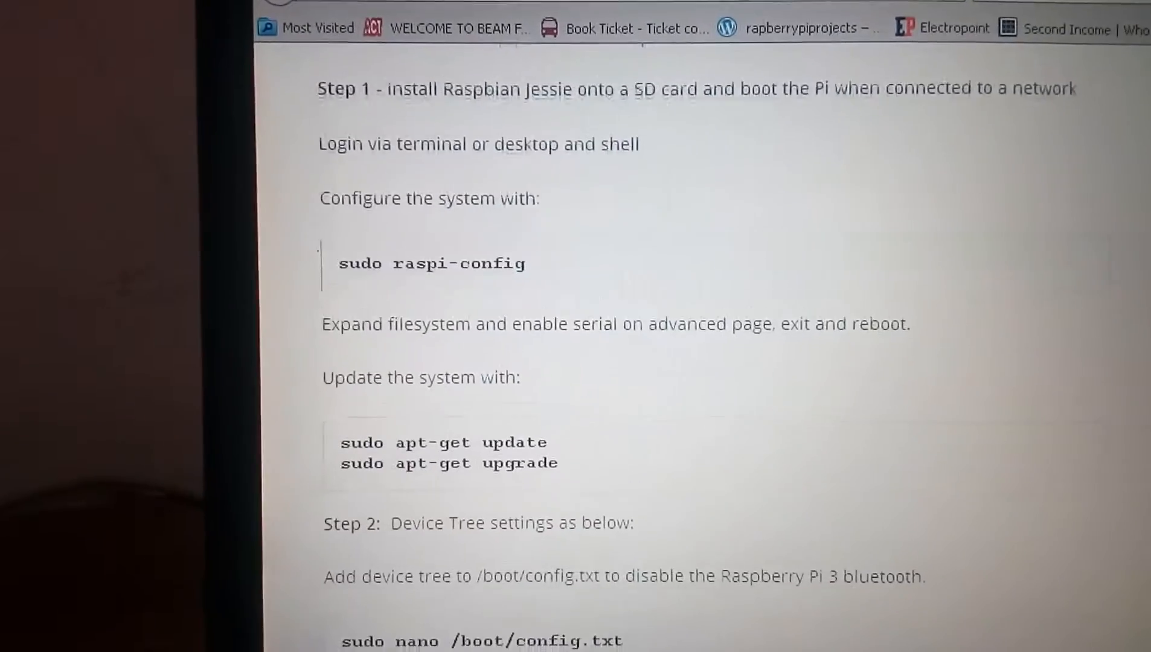
scroll(down, 3)
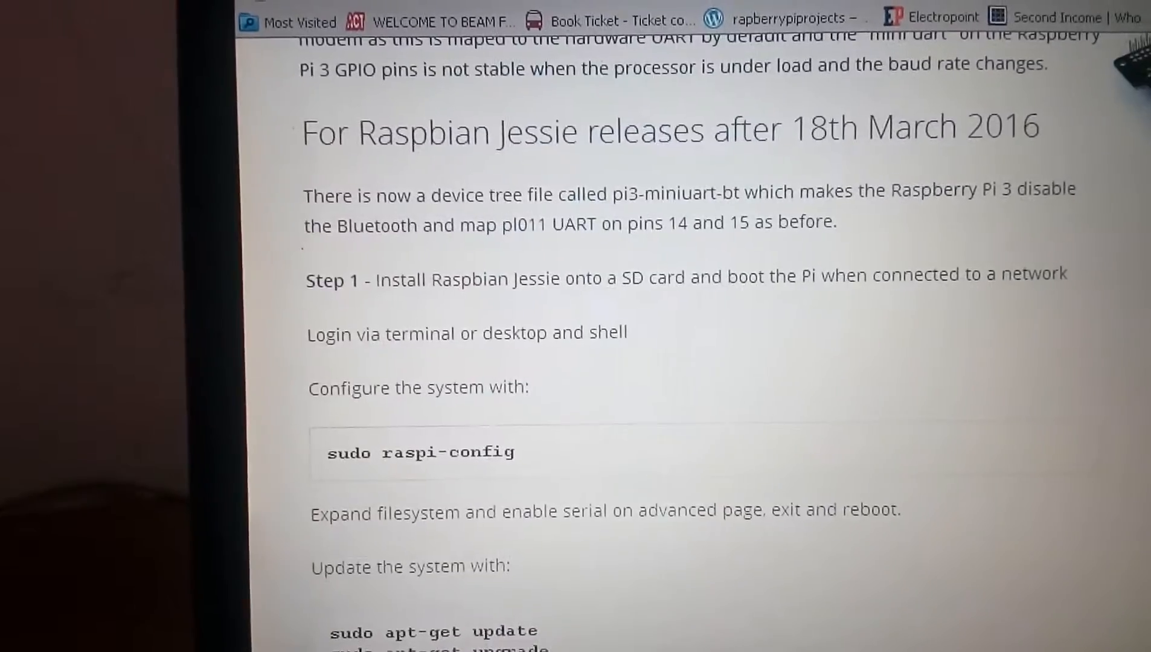
scroll(down, 3)
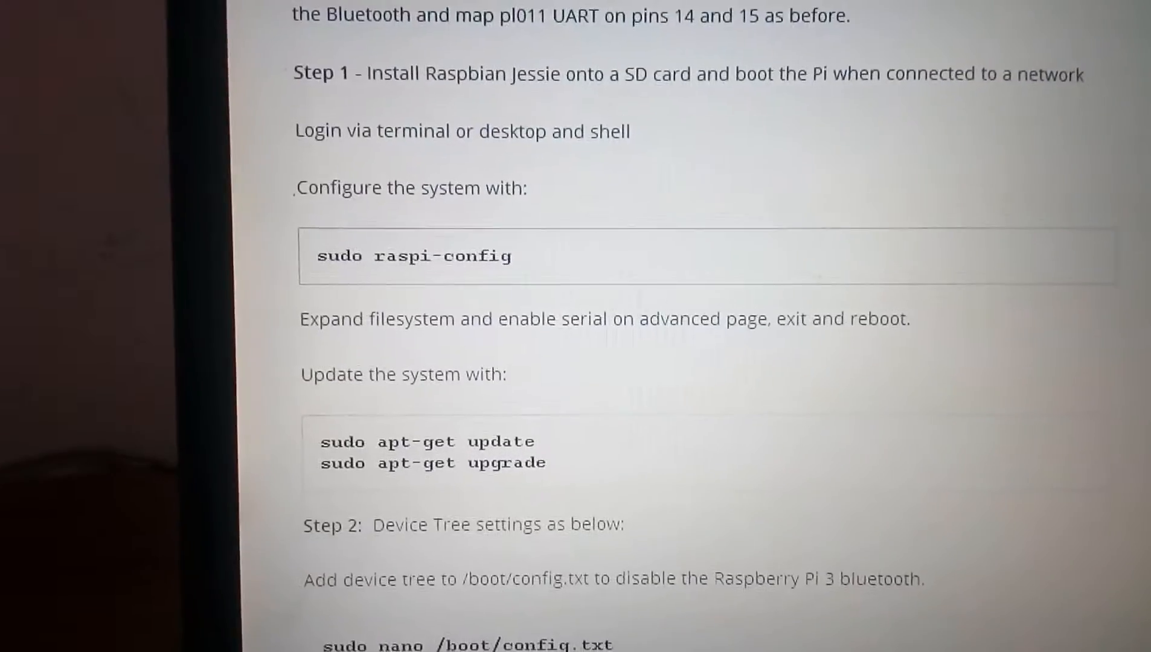
scroll(down, 3)
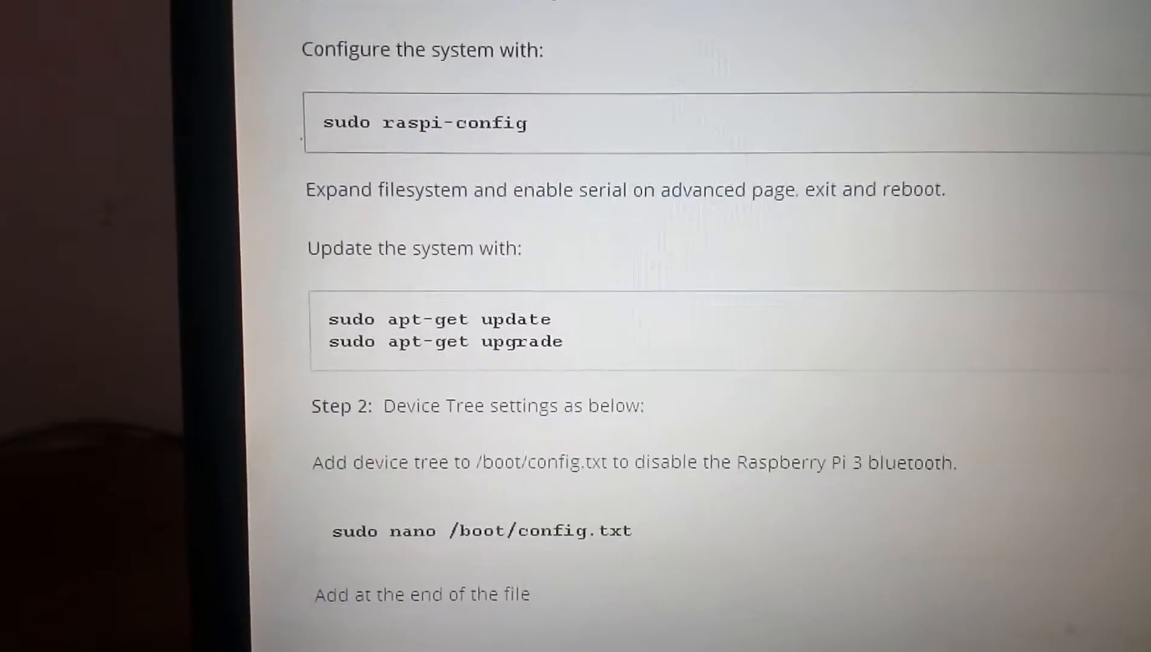
scroll(down, 3)
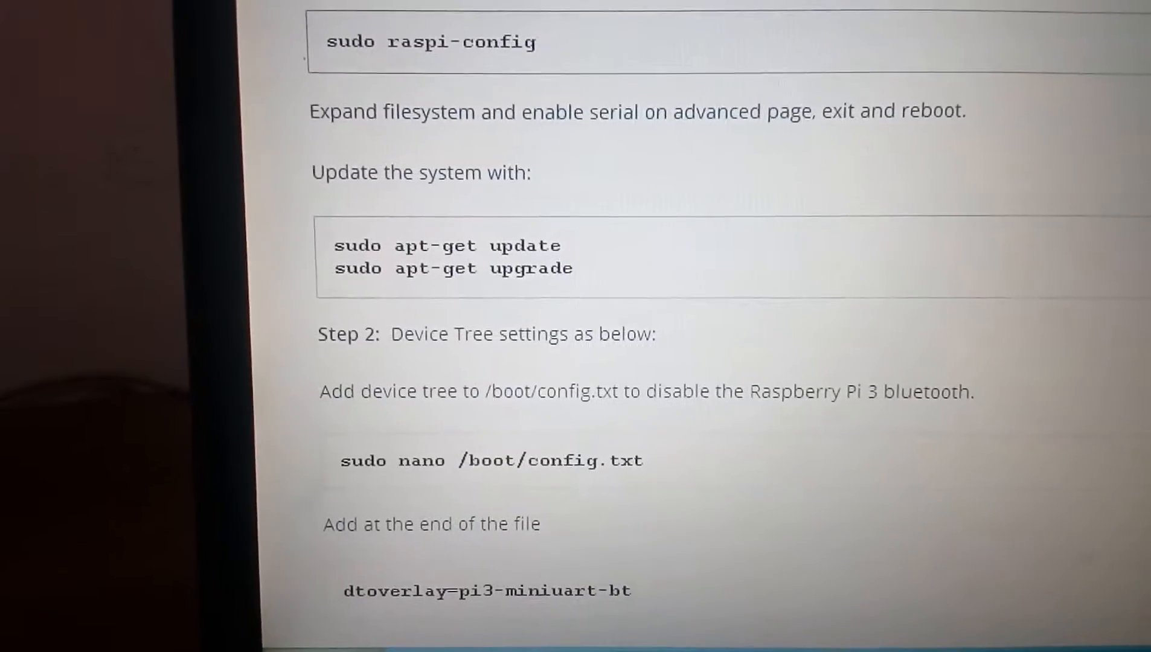
scroll(down, 3)
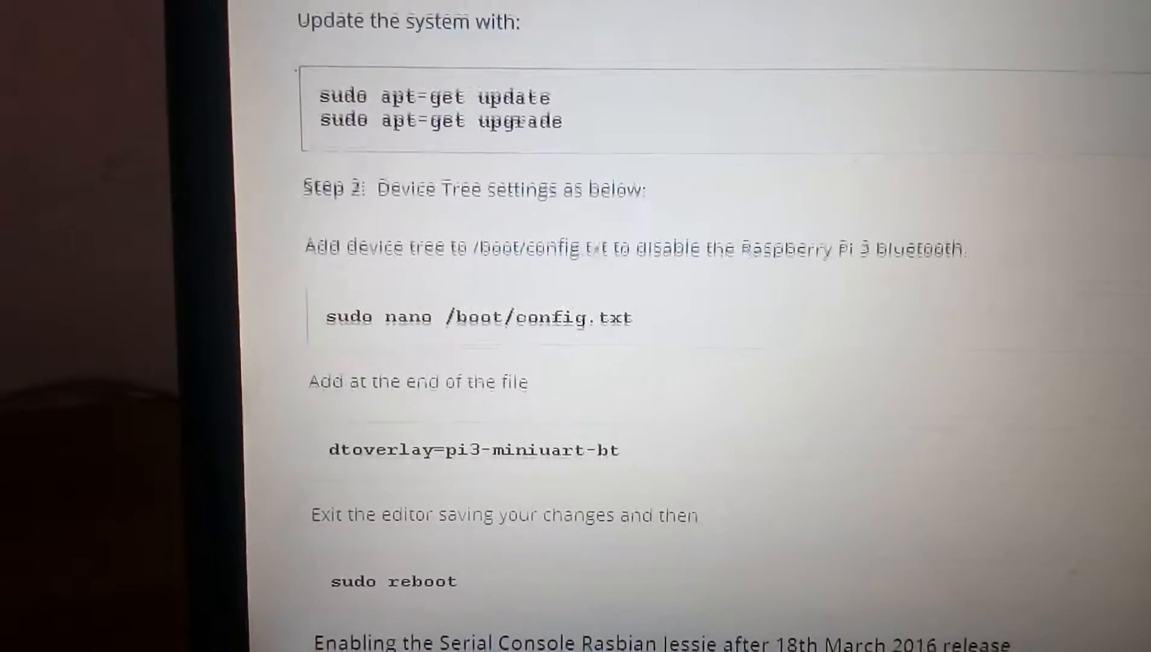
scroll(down, 3)
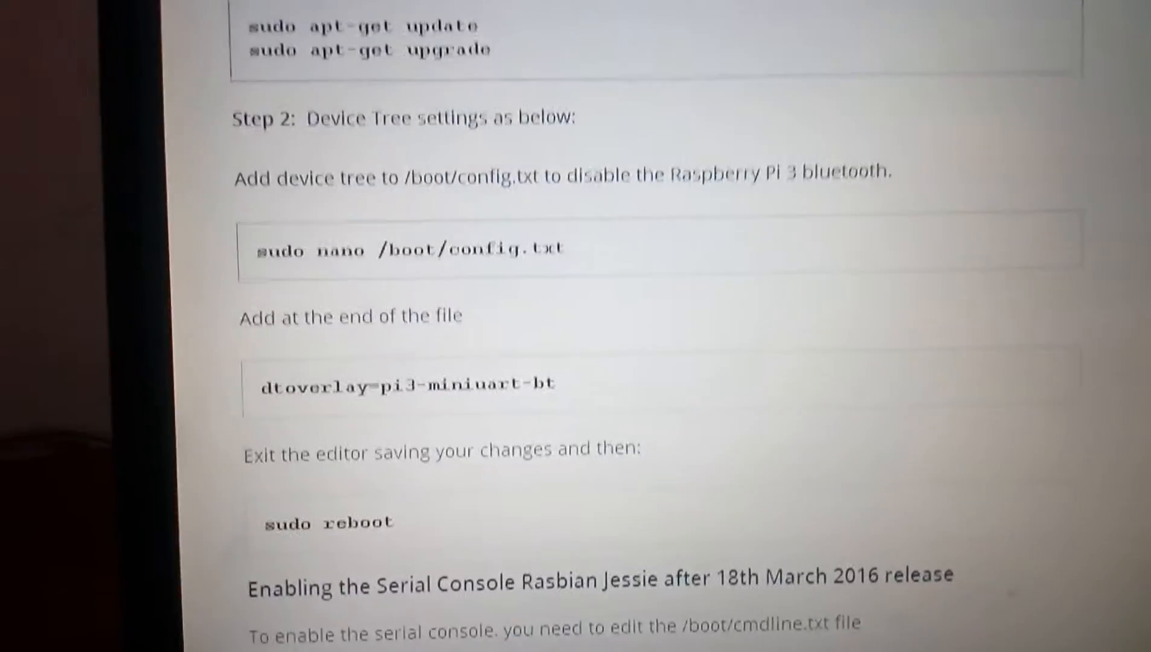
scroll(down, 3)
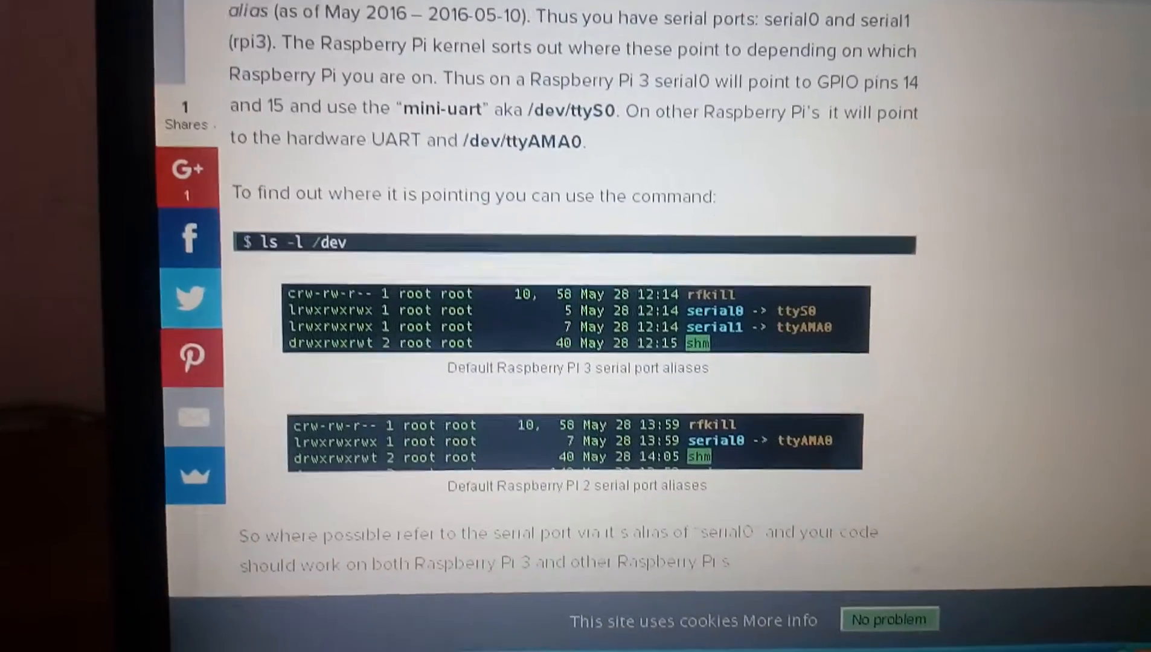
scroll(down, 3)
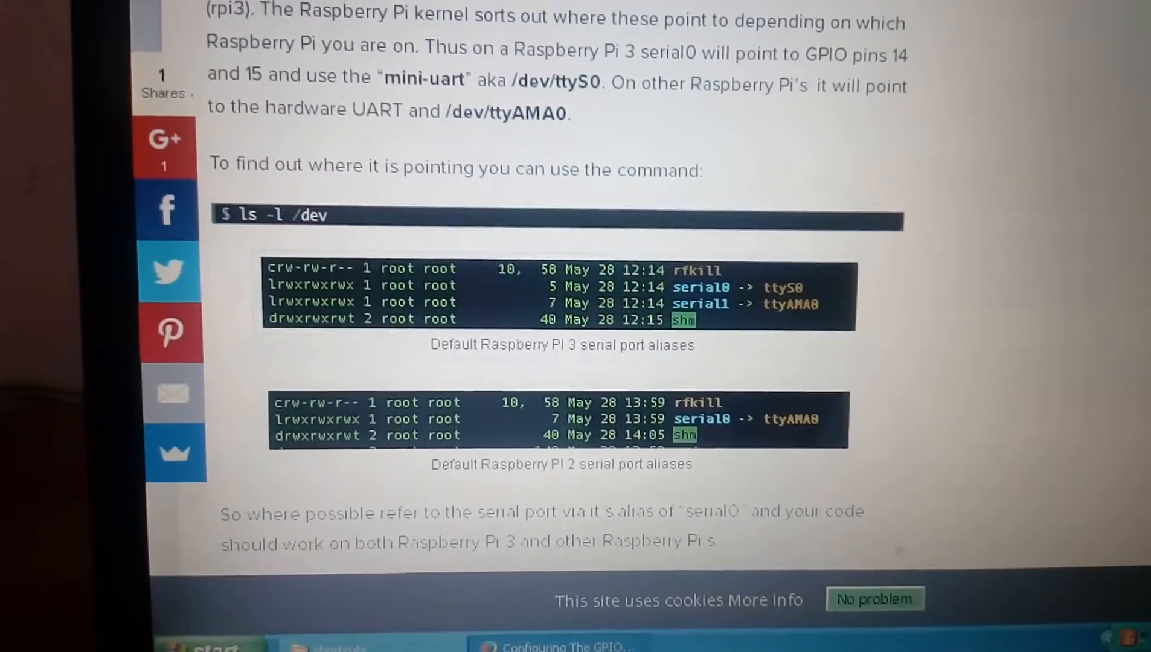
scroll(down, 3)
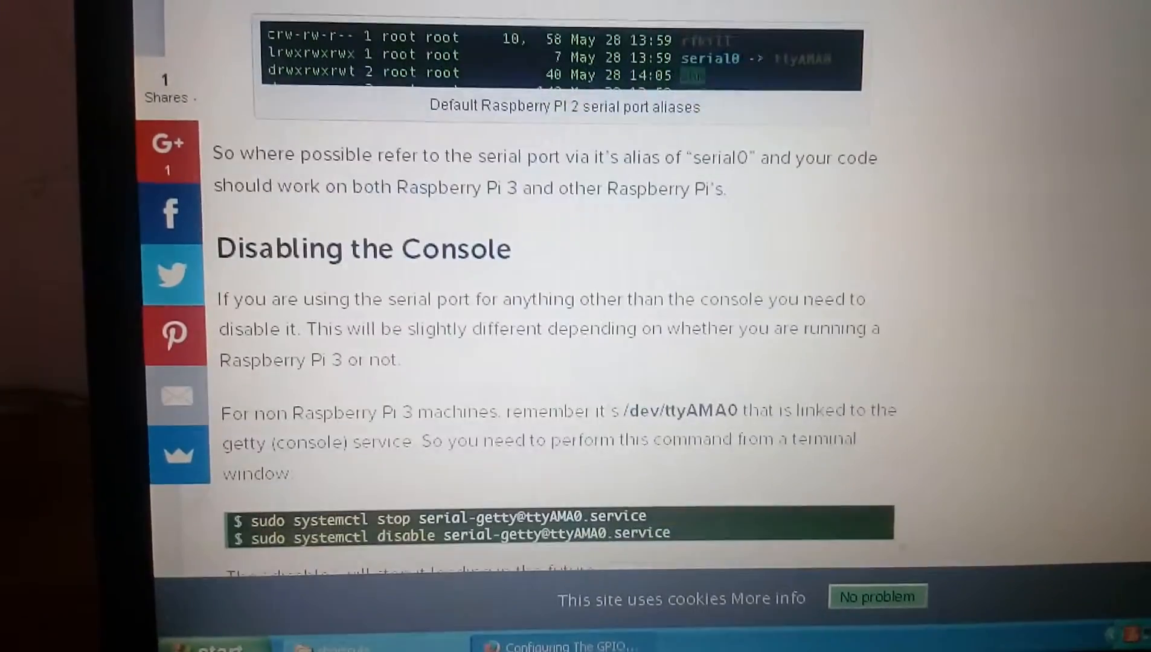
scroll(down, 3)
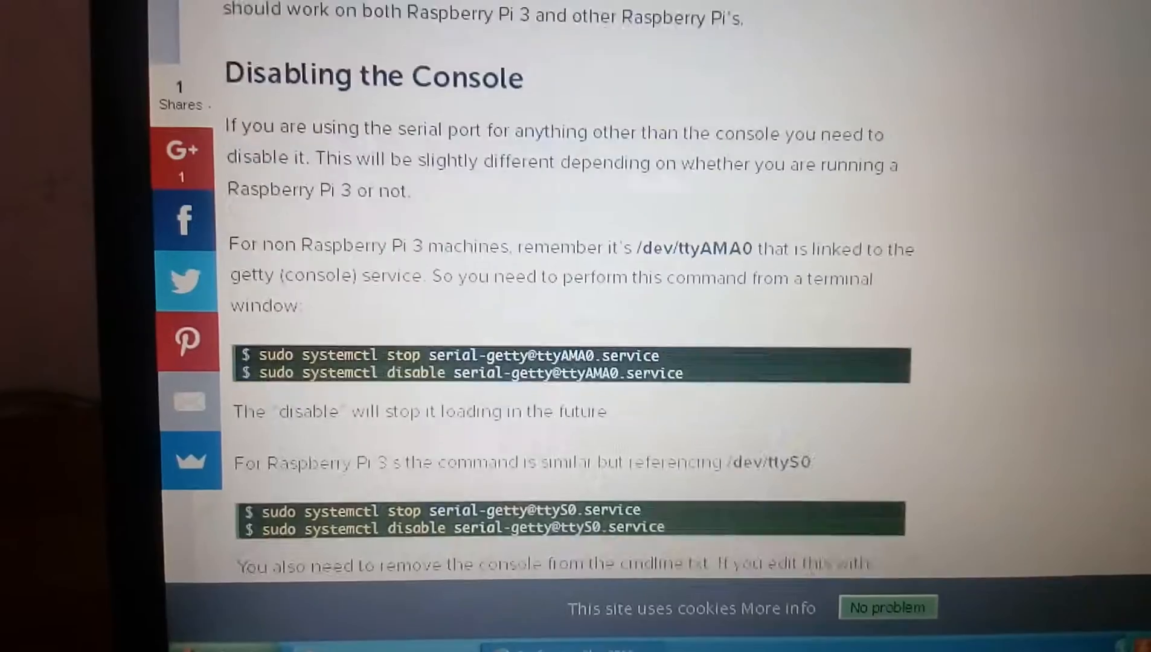
scroll(down, 3)
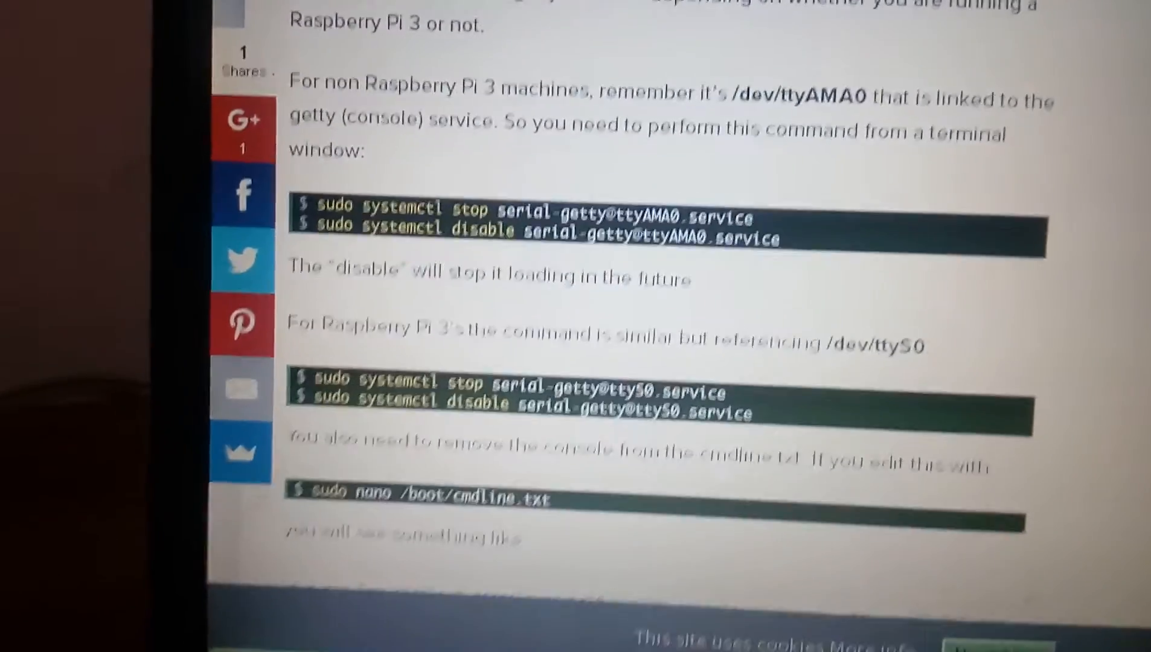
scroll(down, 3)
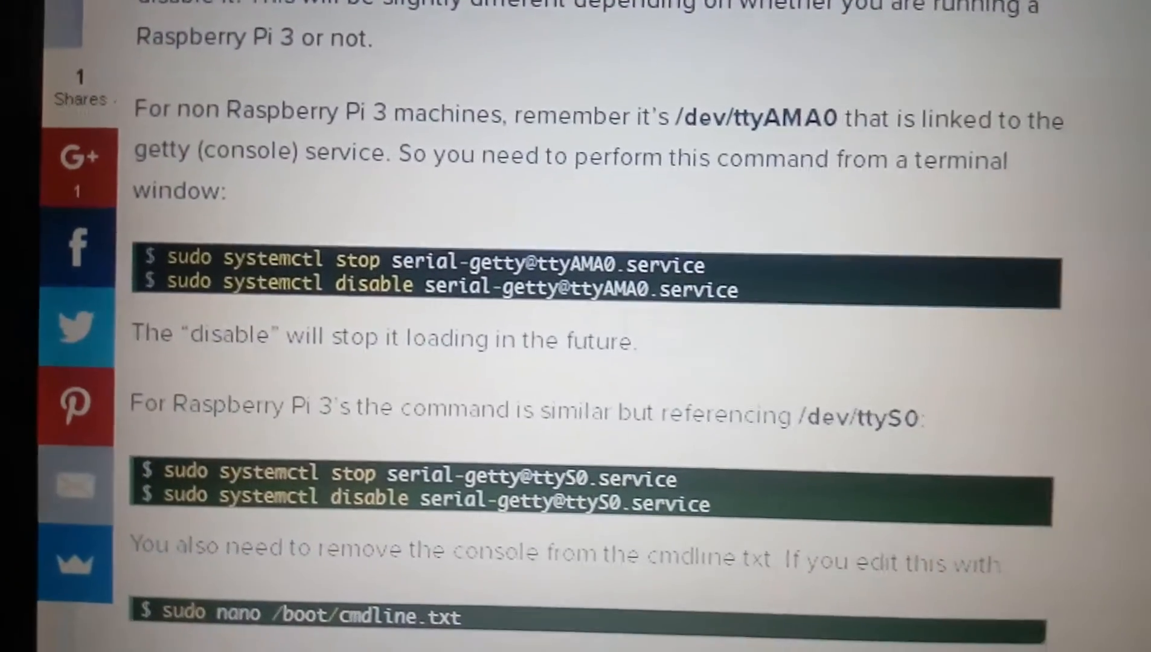
scroll(down, 3)
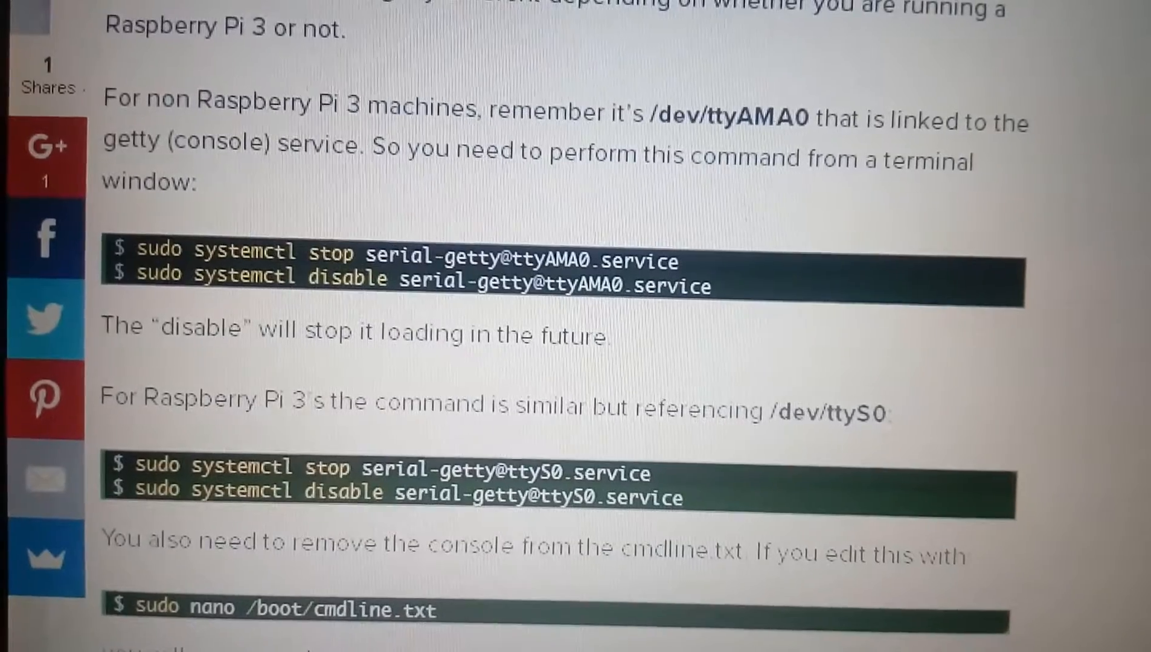
scroll(down, 3)
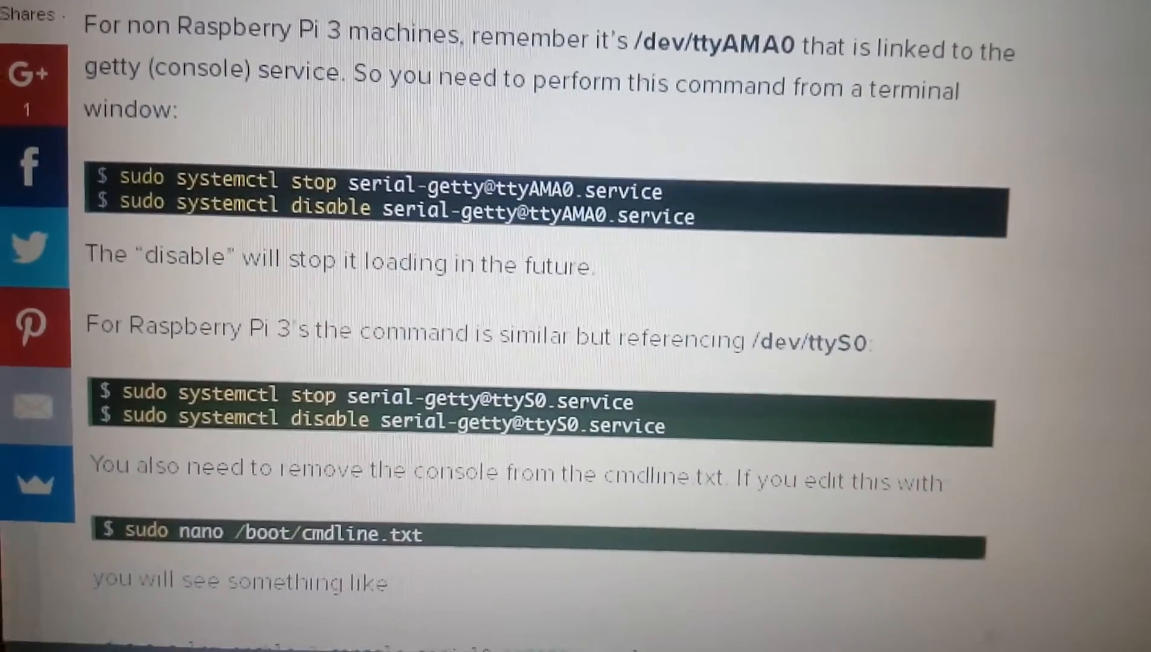
scroll(down, 3)
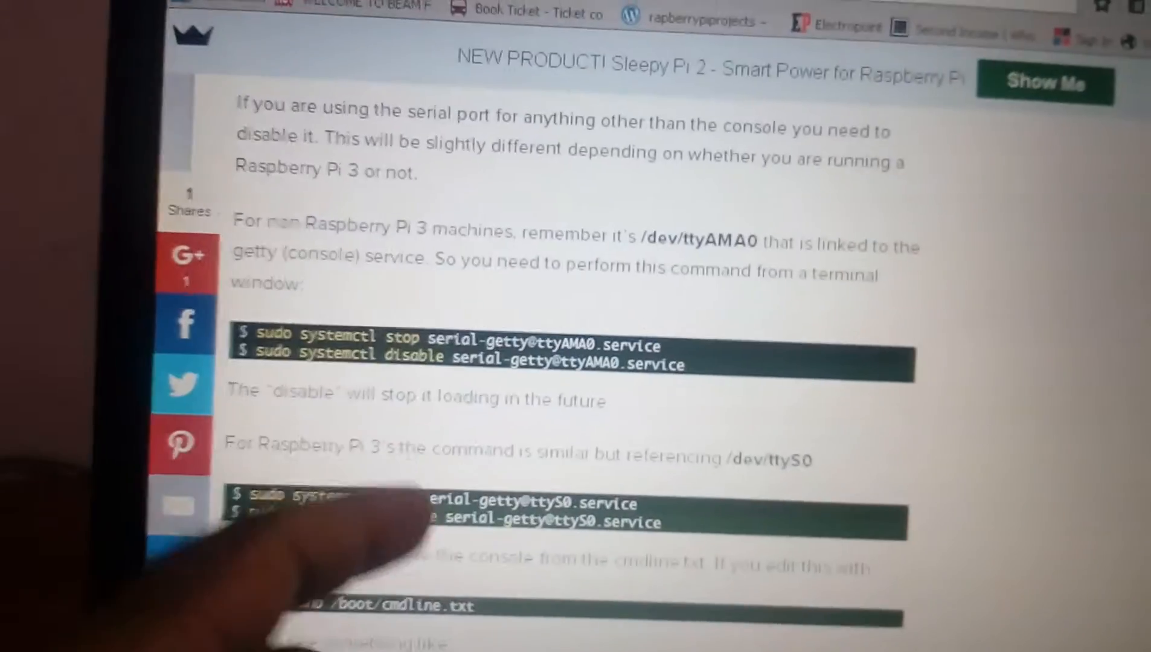
scroll(down, 3)
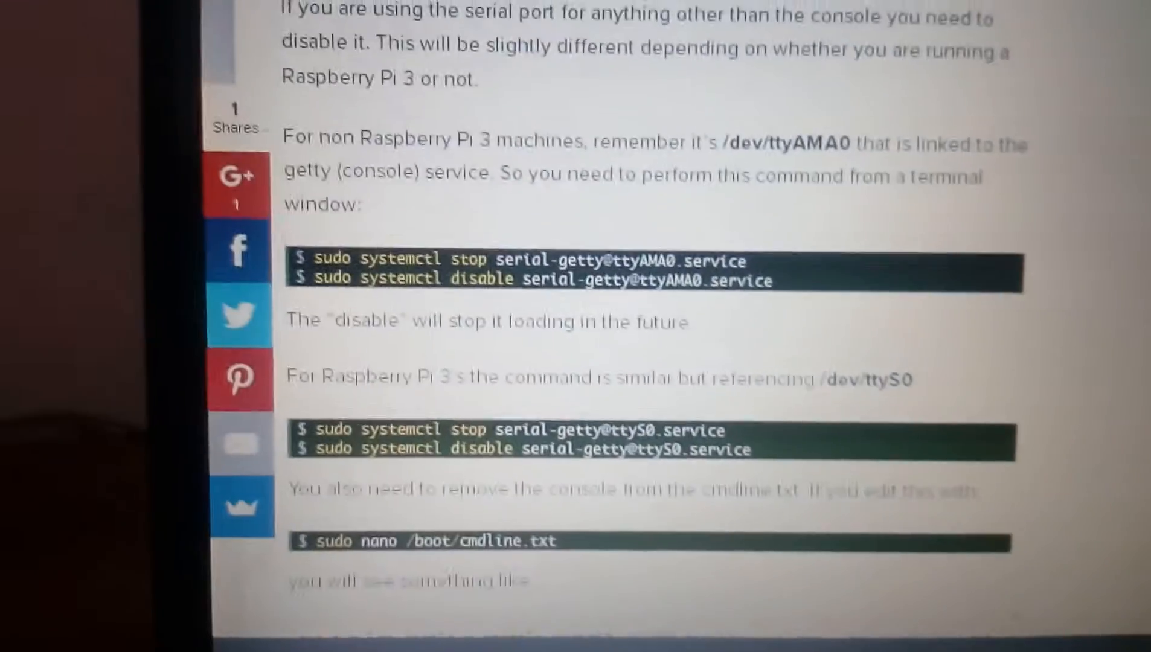
scroll(down, 3)
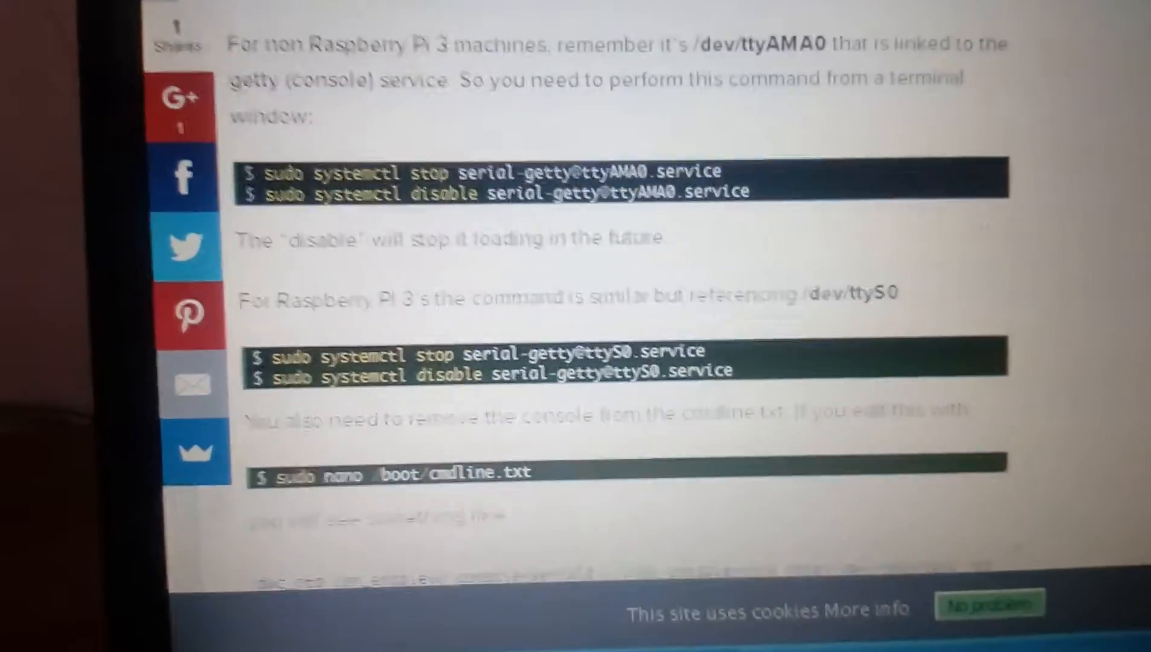
scroll(down, 3)
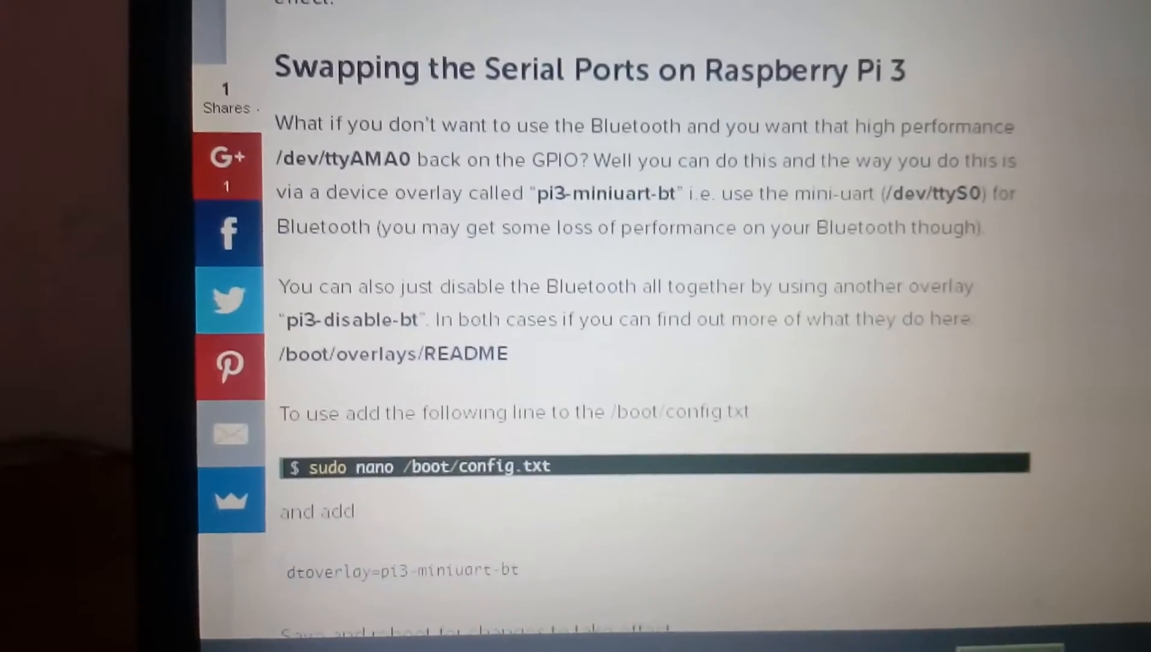
scroll(down, 3)
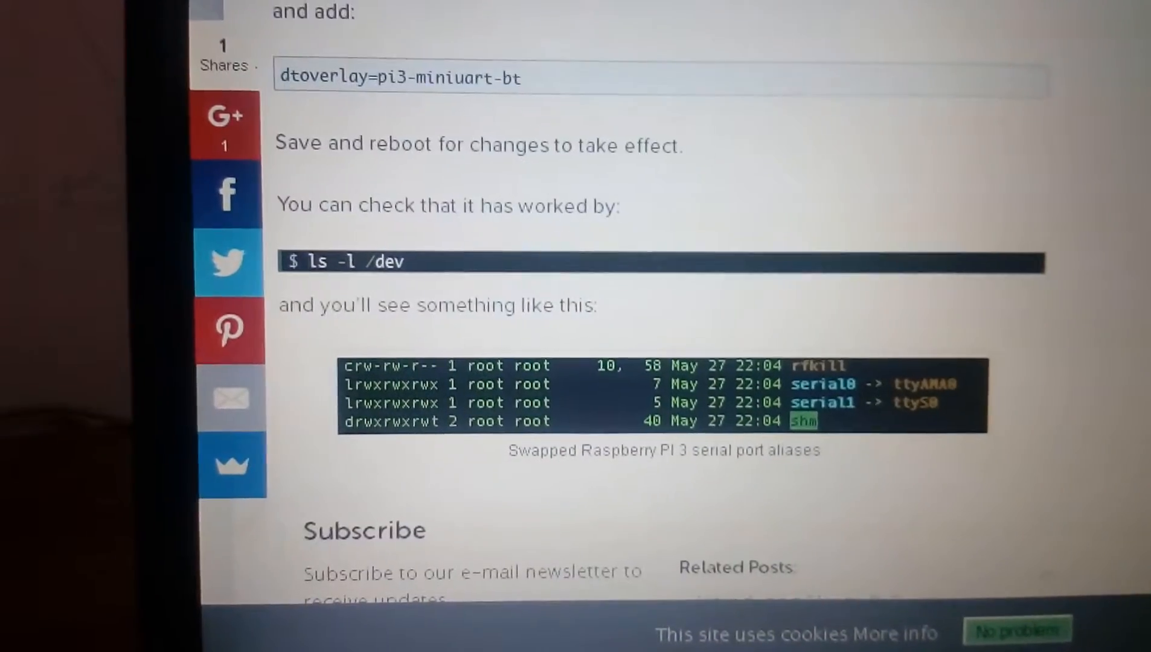
scroll(up, 3)
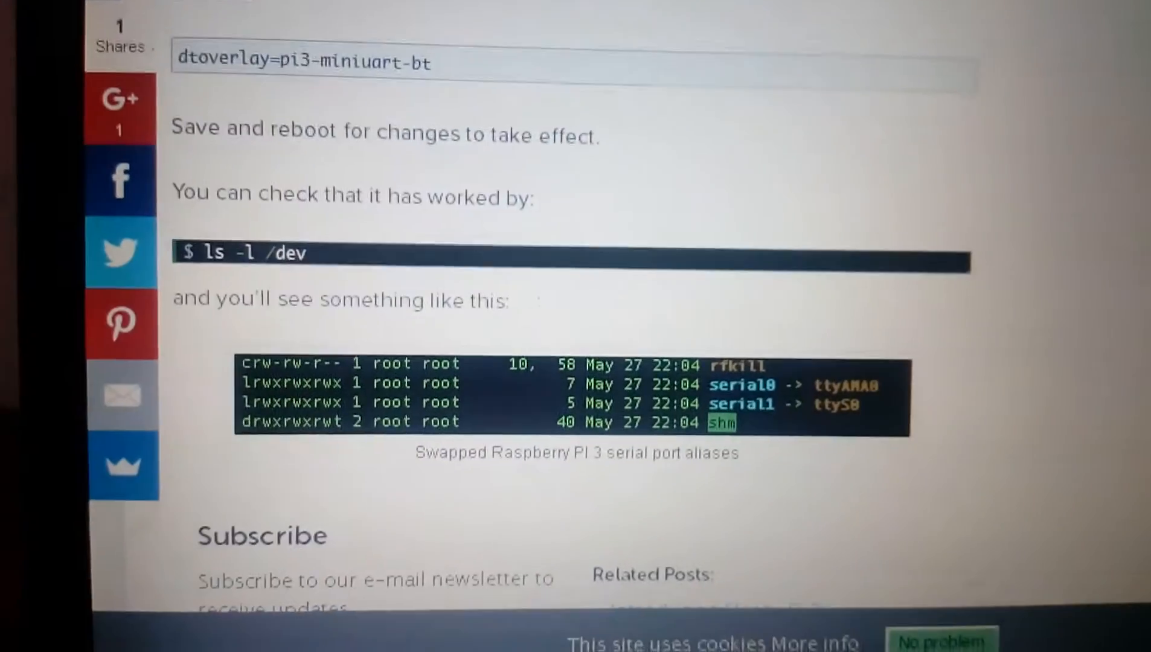
scroll(down, 3)
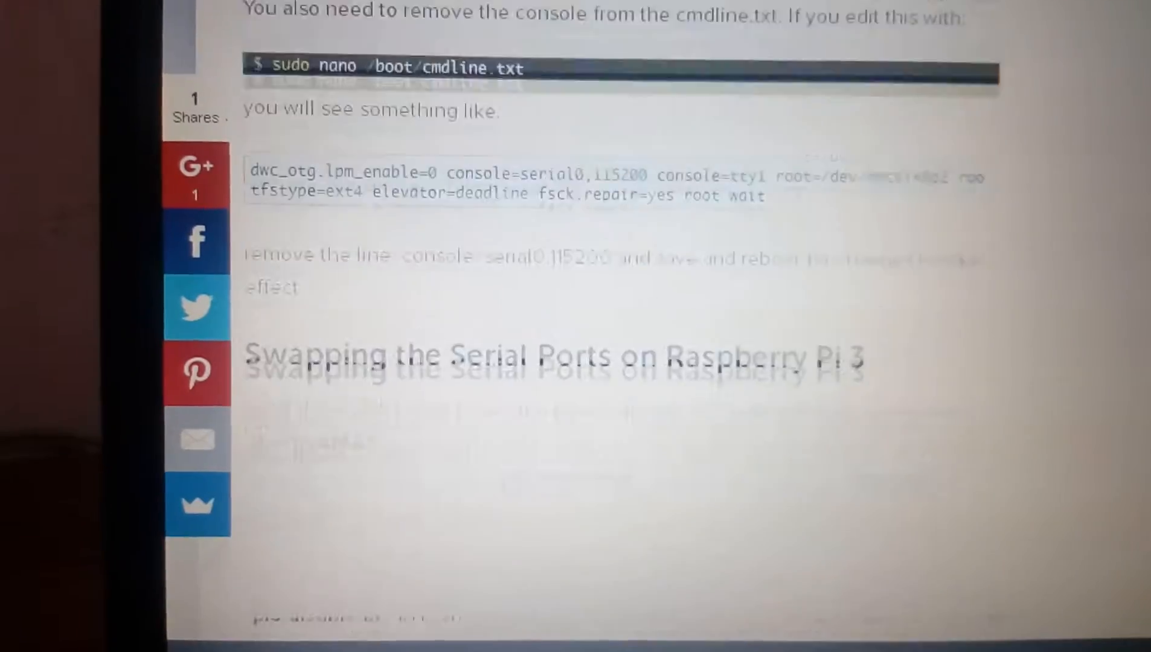
scroll(up, 3)
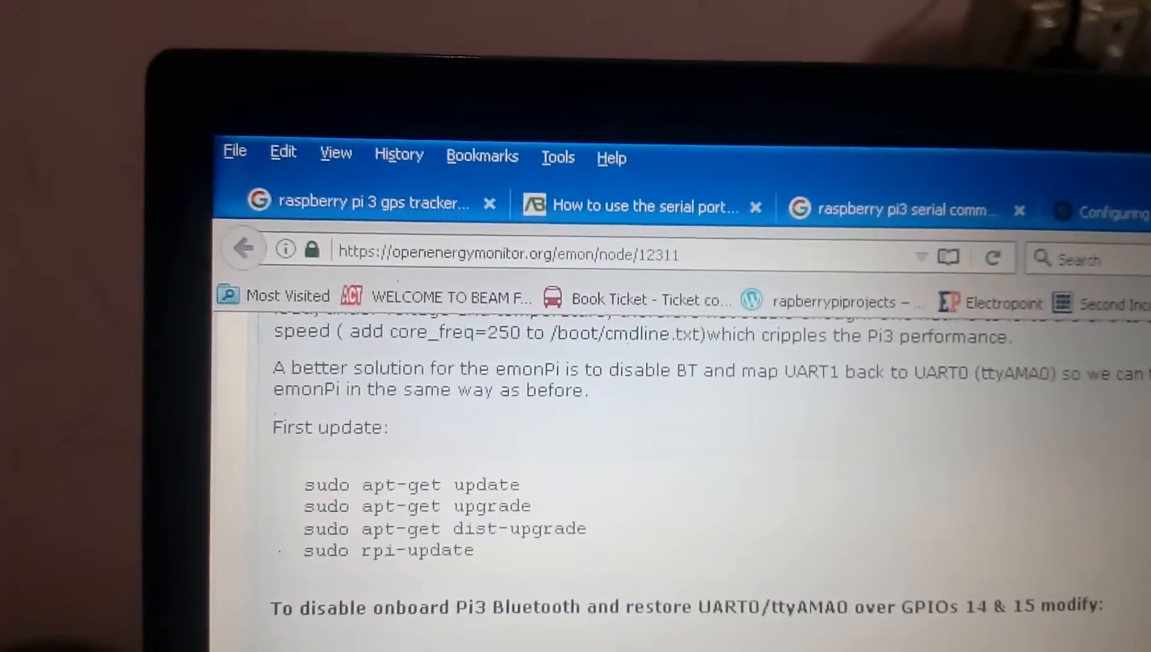
scroll(down, 3)
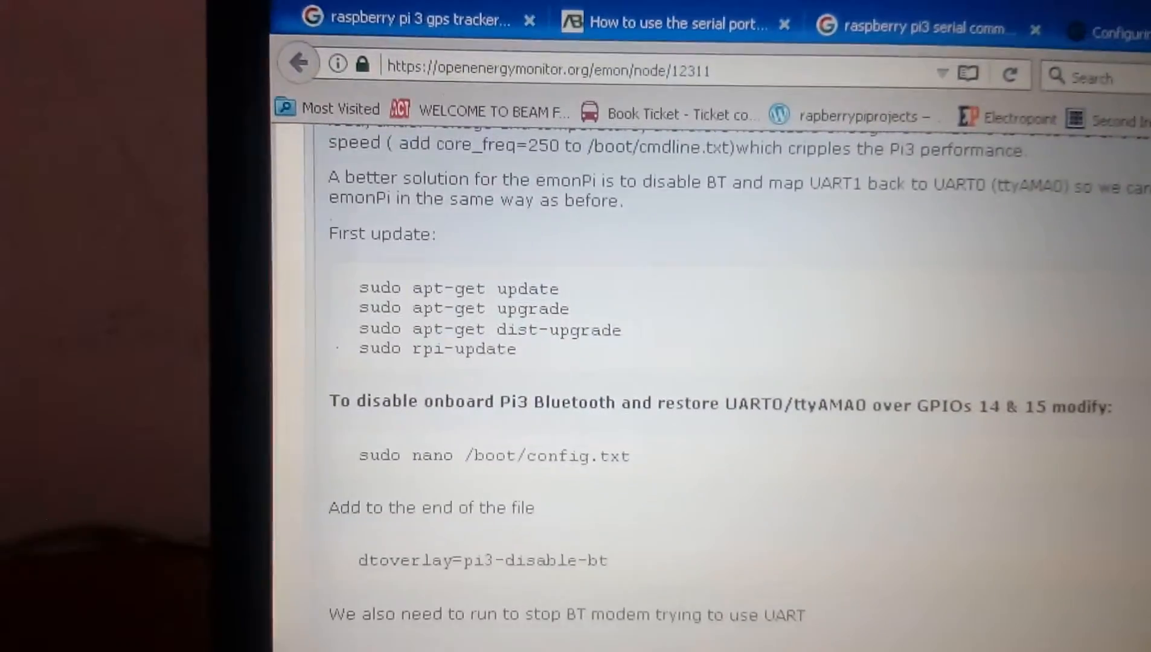
scroll(down, 3)
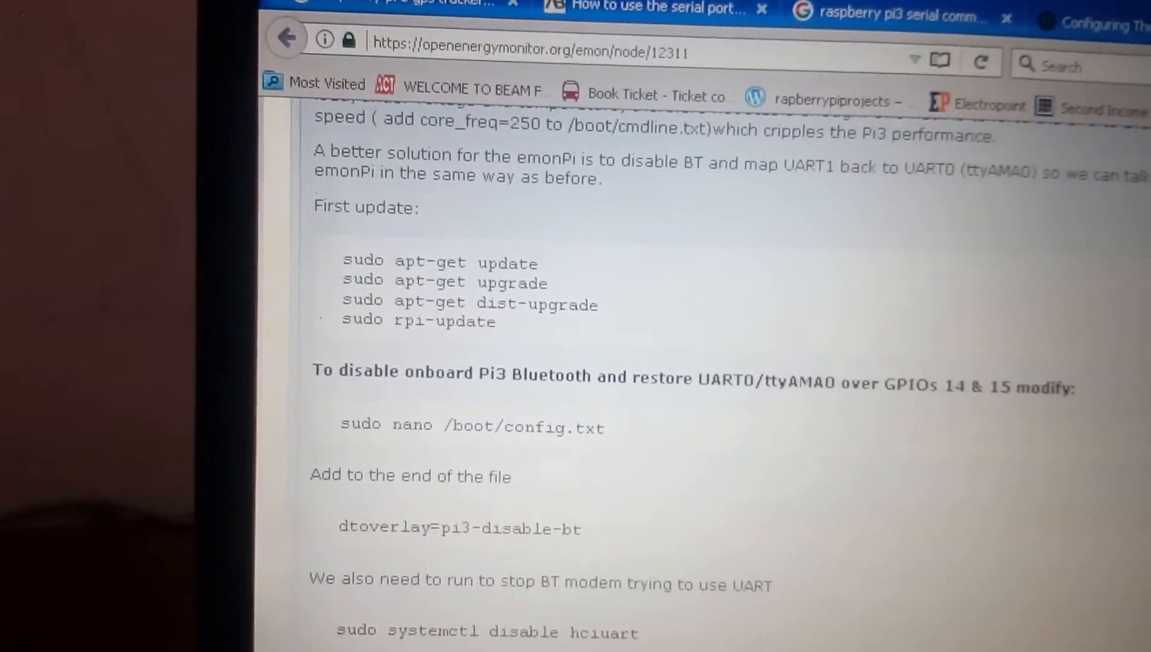
scroll(down, 3)
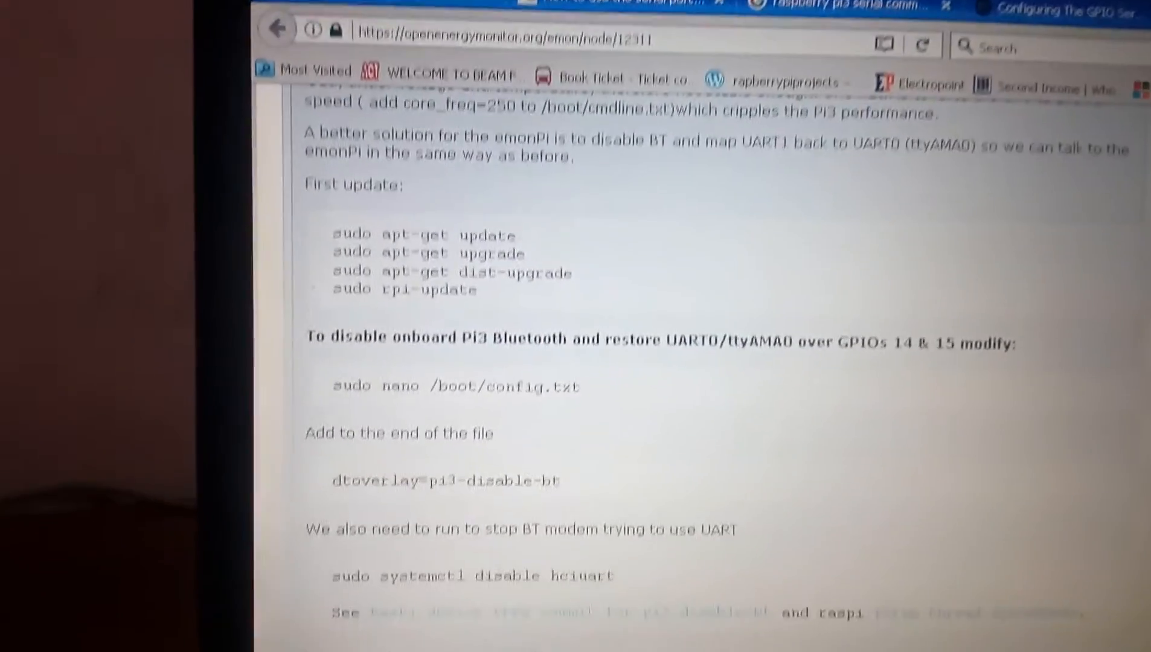
scroll(down, 3)
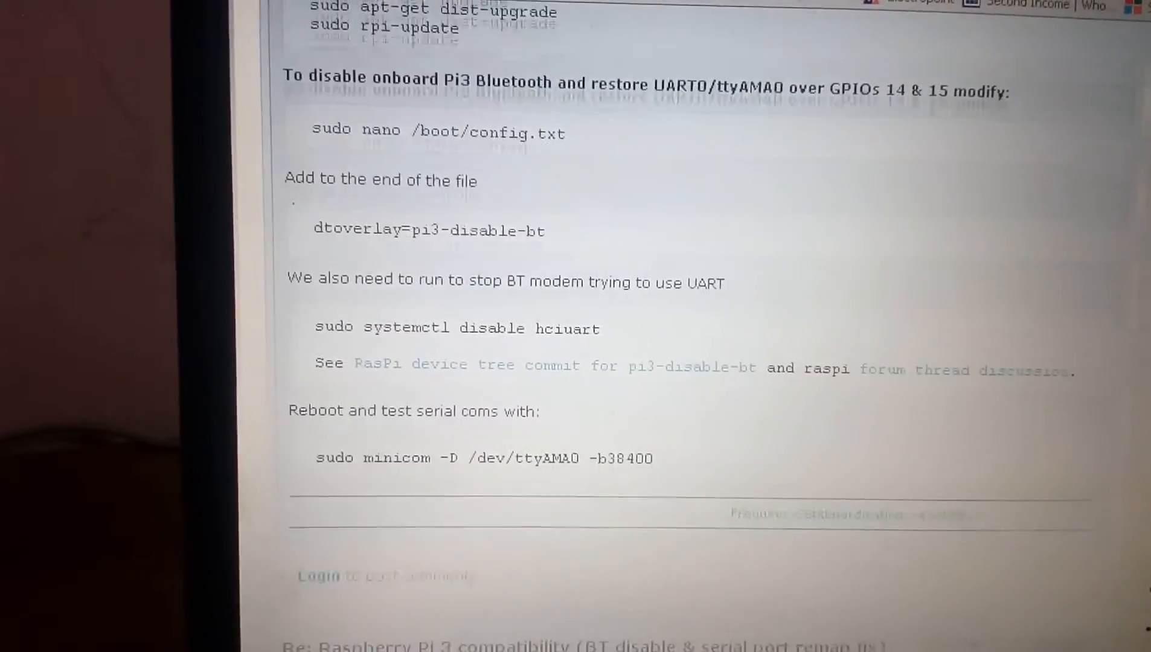
scroll(down, 3)
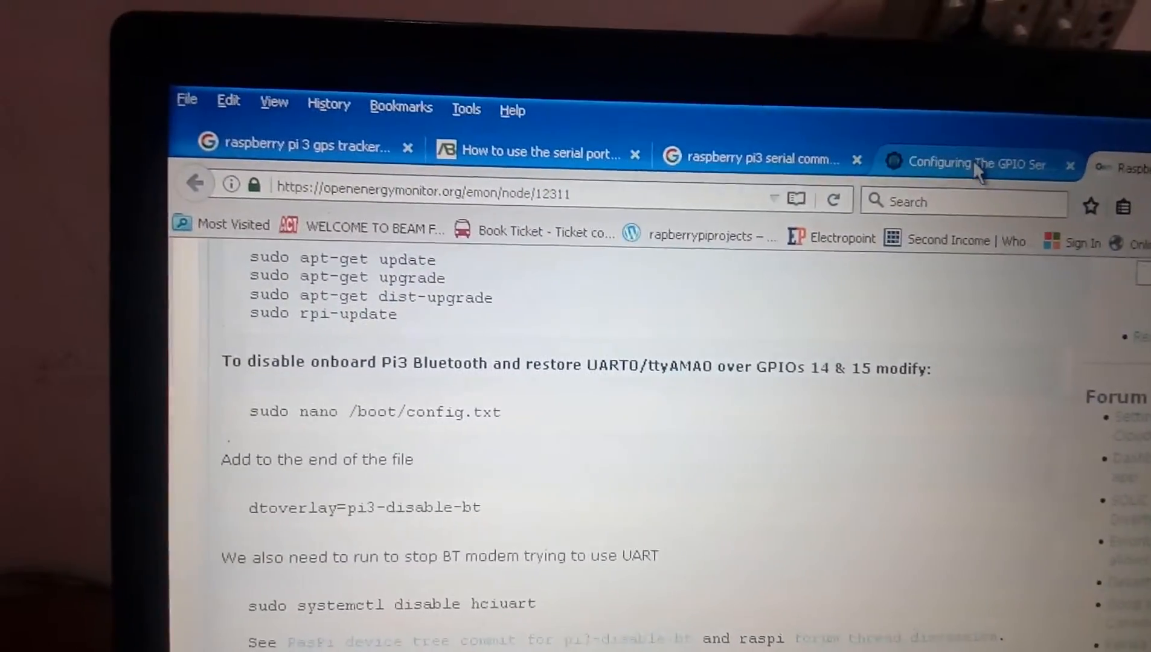
Return to the spellfoundry GPIO serial-port article and scroll to Disabling the Console
click(969, 162)
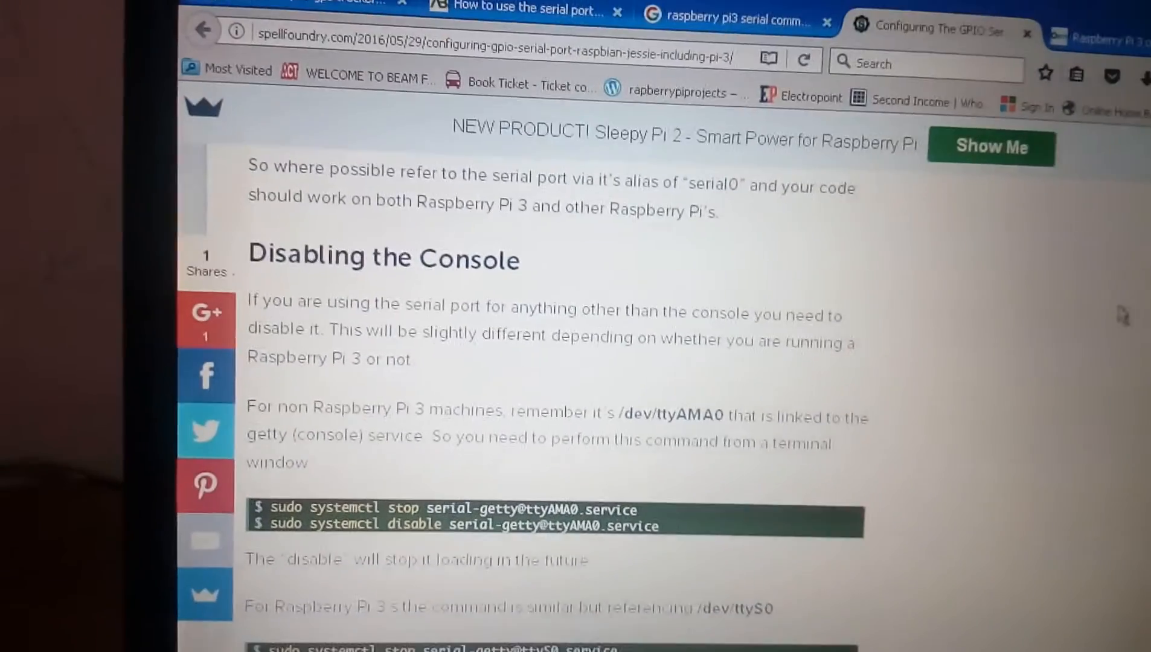
scroll(down, 3)
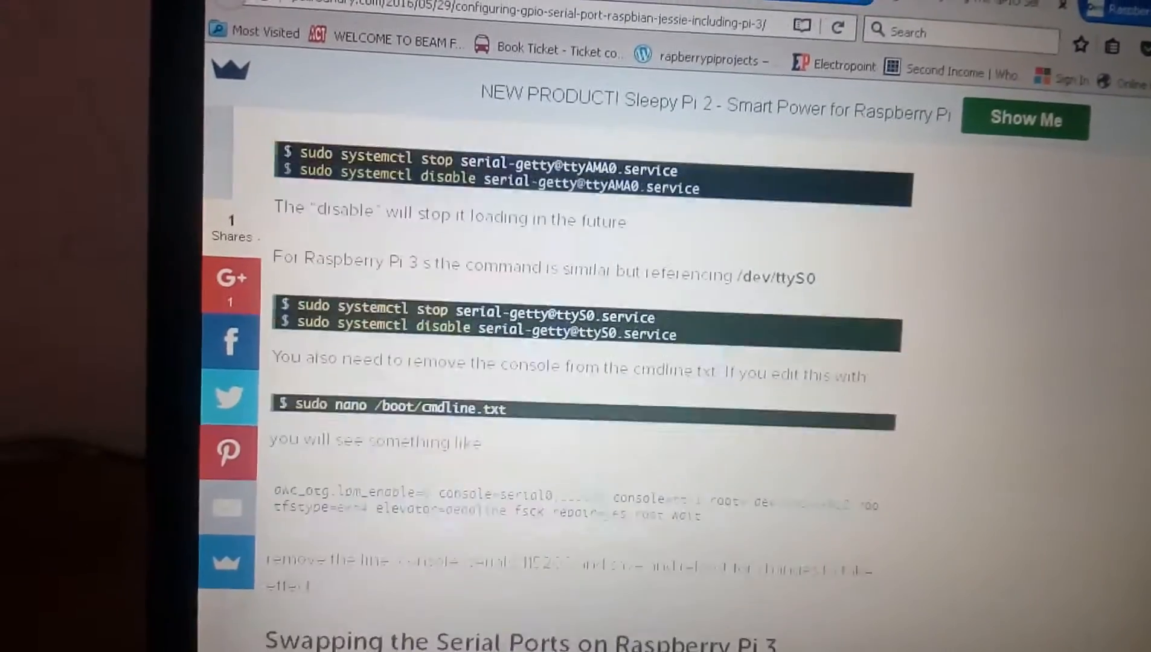
scroll(down, 3)
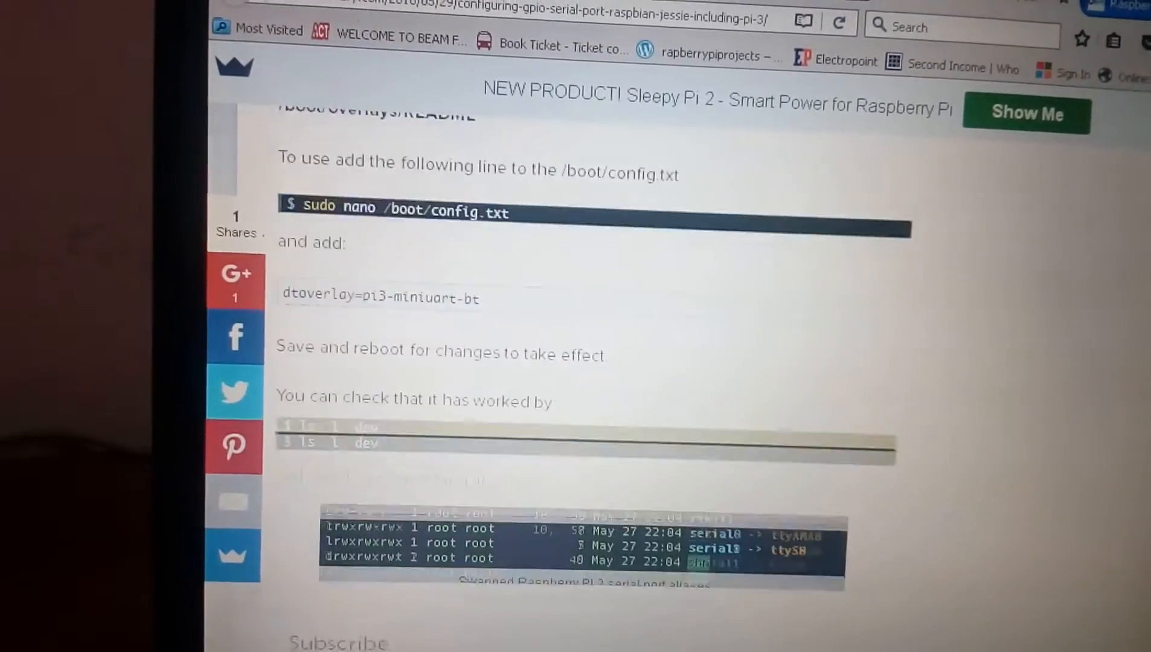
scroll(down, 3)
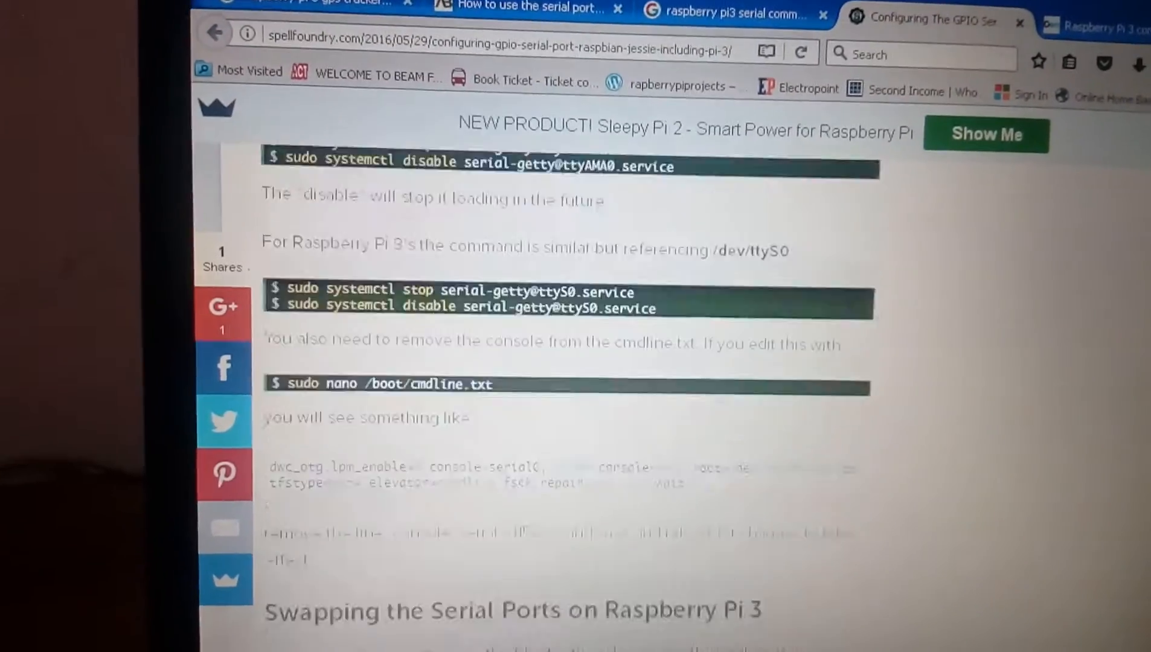
scroll(down, 3)
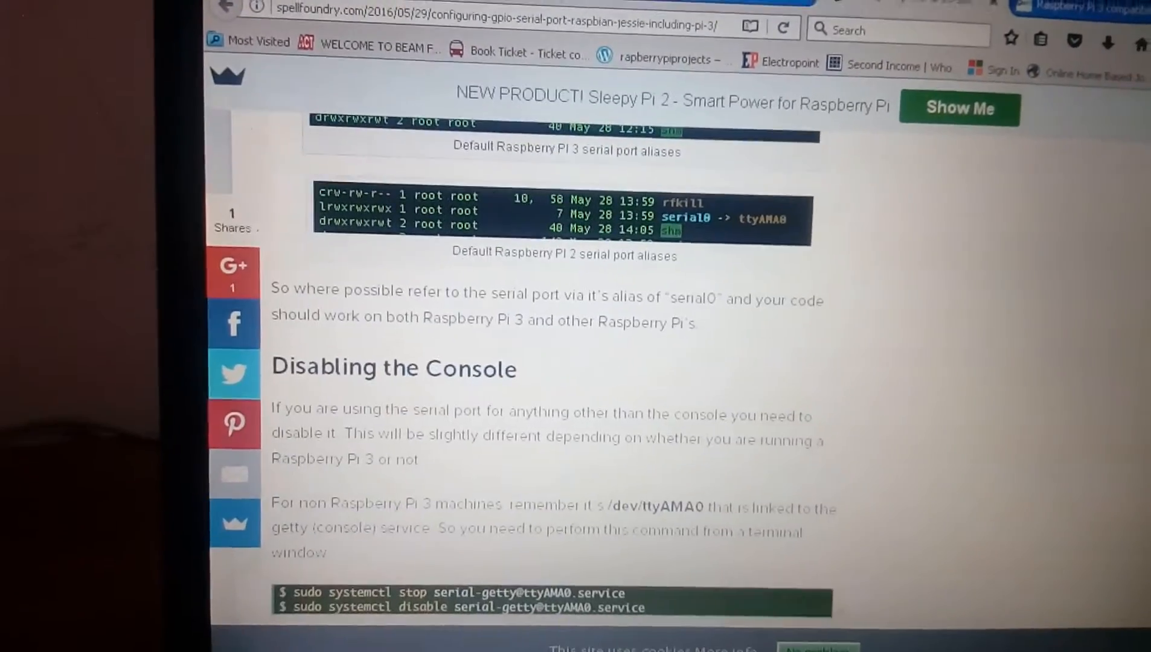